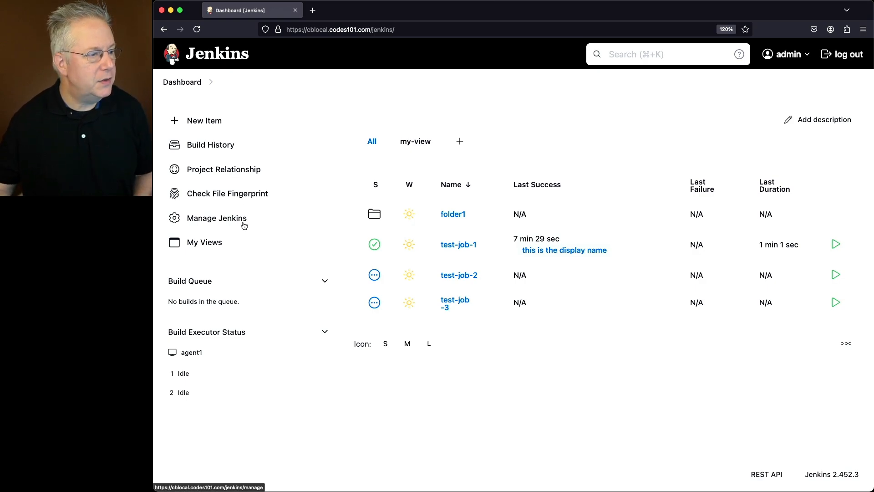
- Reach the console command help via Manage Jenkins and the Jenkins CLI page
{"action": "left_click", "coordinate": [217, 218]}
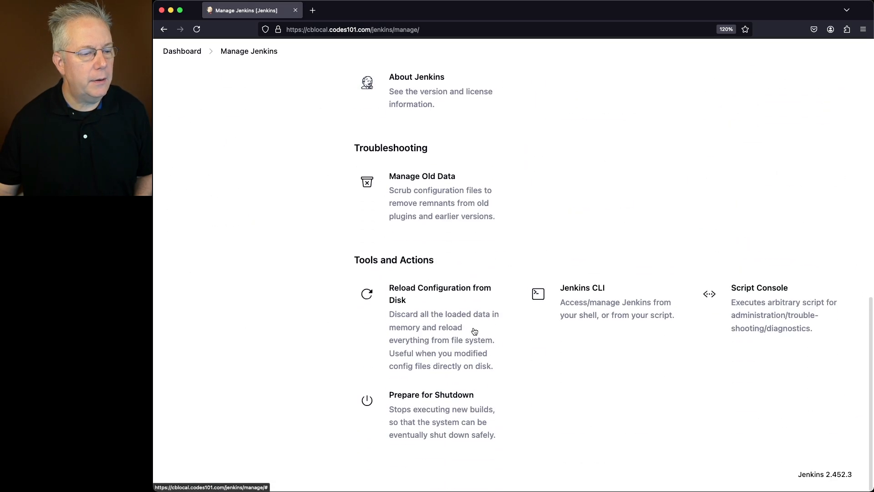
{"action": "left_click", "coordinate": [583, 288]}
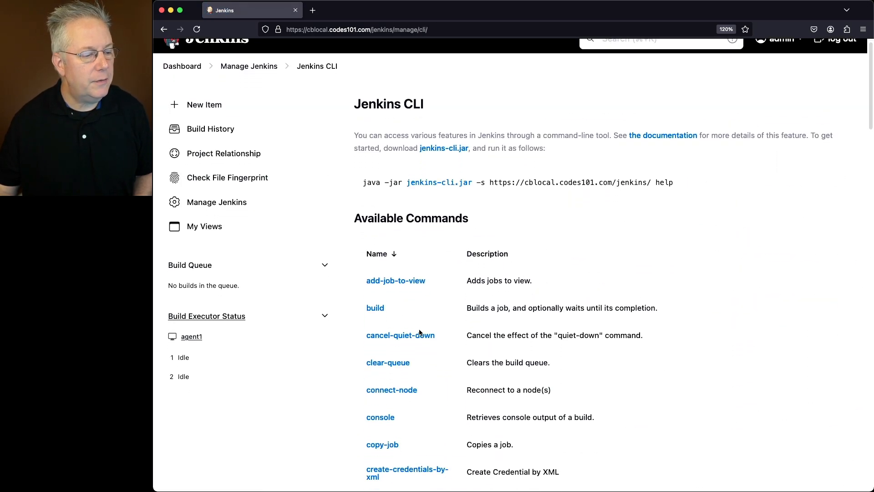
{"action": "left_click", "coordinate": [381, 417]}
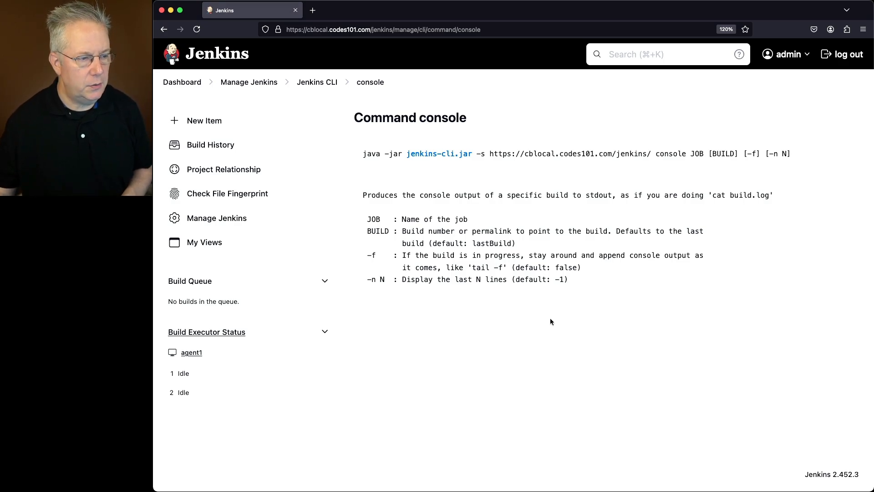
{"action": "mouse_move", "coordinate": [529, 182]}
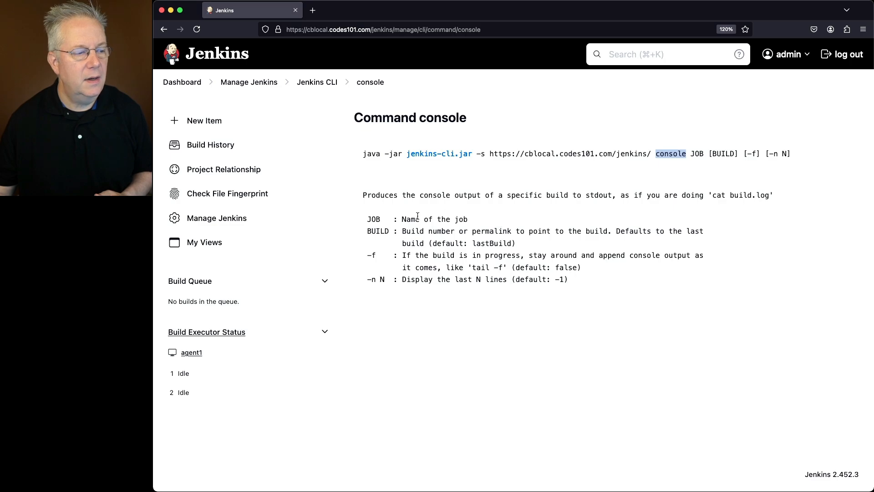
- Highlight 'console' in the usage line, then return to the dashboard
{"action": "double_click", "coordinate": [441, 231]}
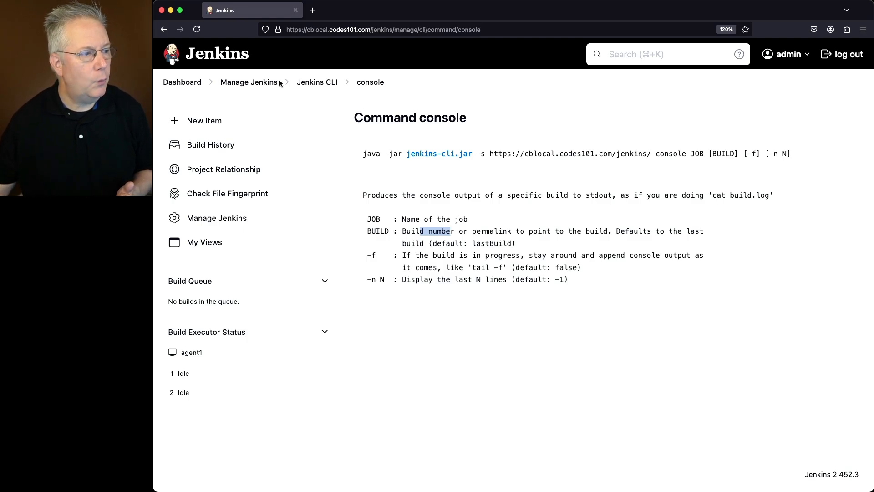
{"action": "left_click", "coordinate": [181, 82]}
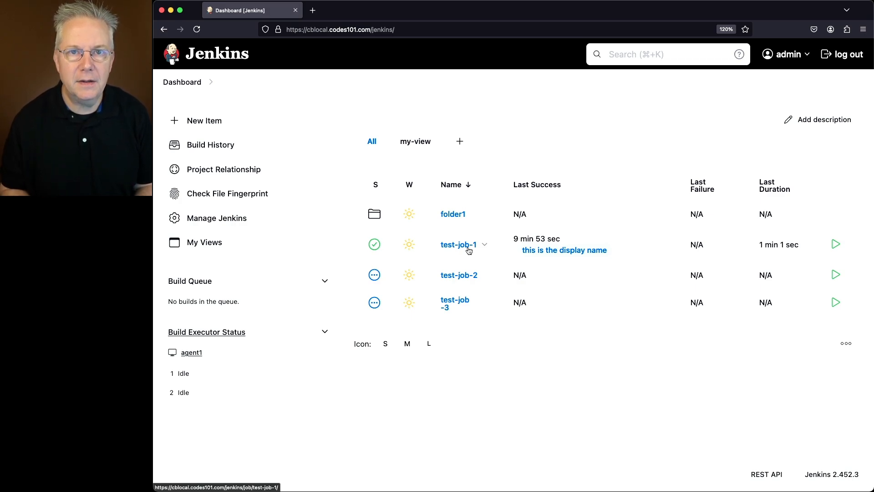
{"action": "mouse_move", "coordinate": [670, 247]}
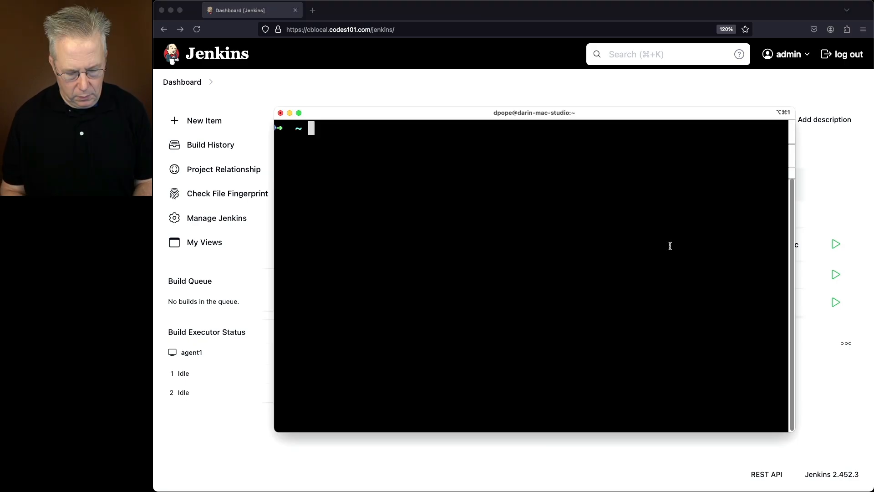
- Run 'java -jar jenkins-cli.jar console test-job-1 4' to print build 4's log
{"action": "type", "text": "java -jar jenkins-cli.jar console test-job-1 4"}
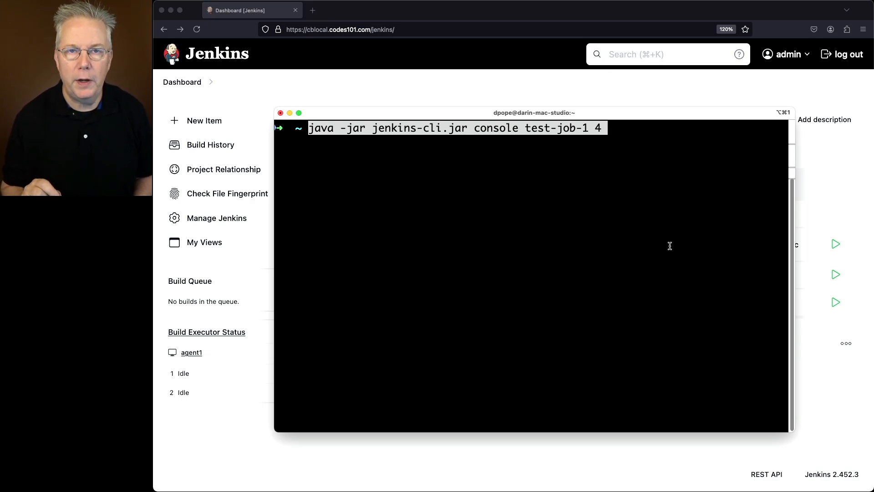
{"action": "key", "text": "Enter"}
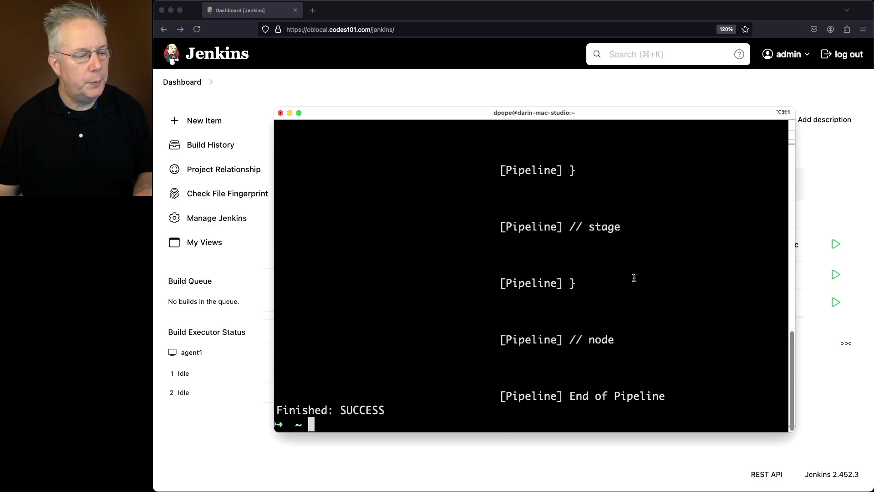
- Redirect test-job-1 build 4's console output to 4.txt and display it with cat
{"action": "type", "text": "java -jar jenkins-cli.jar console test-job-1 4"}
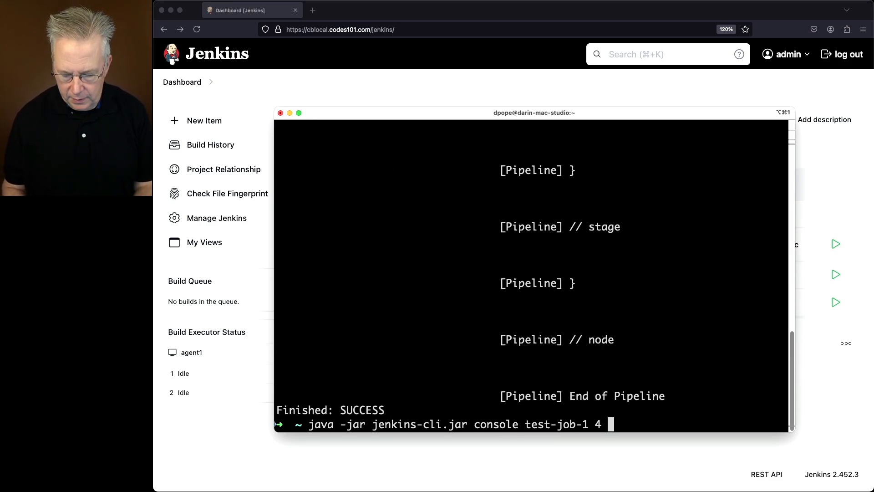
{"action": "type", "text": "> 4.txt"}
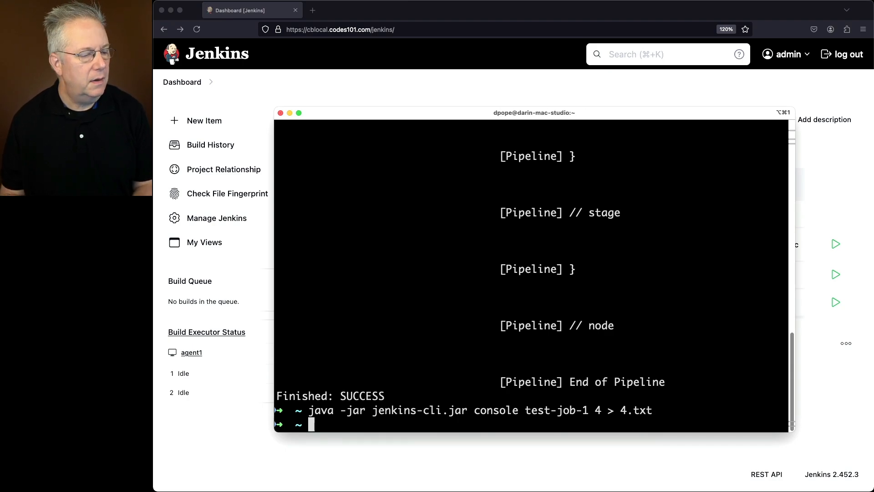
{"action": "type", "text": "cat 4.txt"}
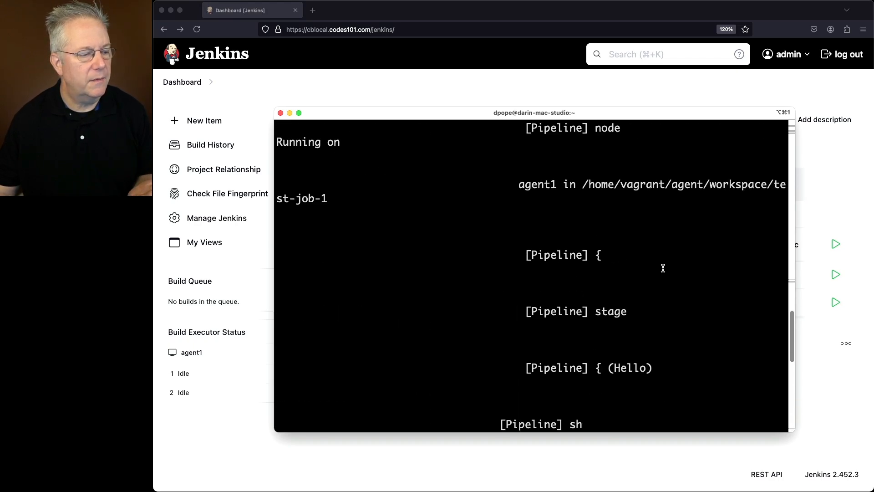
{"action": "scroll", "scroll_direction": "down", "scroll_amount": 3}
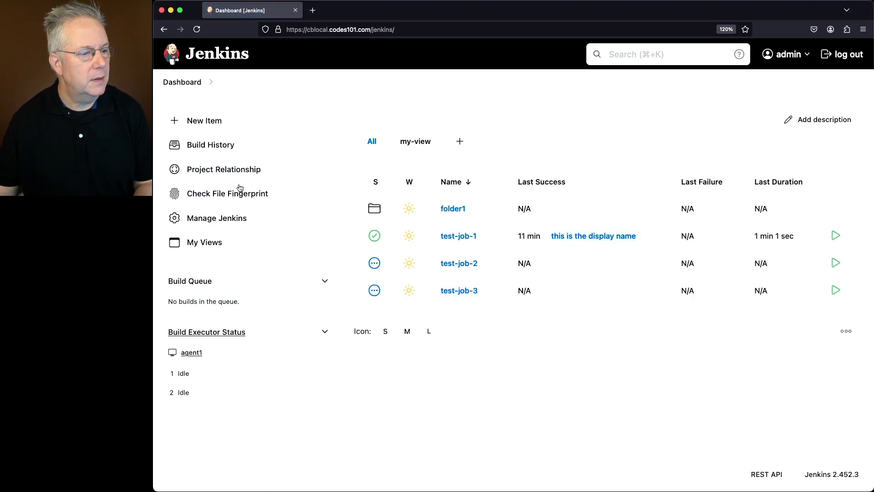
{"action": "mouse_move", "coordinate": [455, 295]}
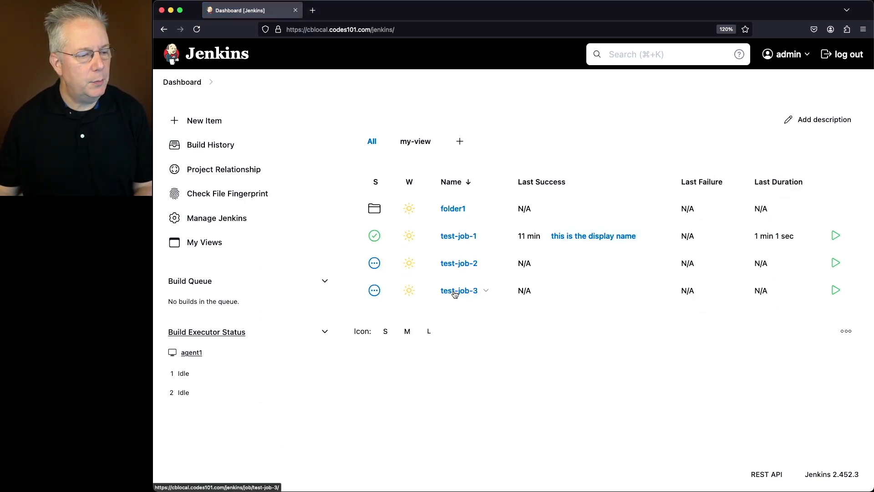
- Start a test-job-3 build and enter 'console test-job-3 1 -f' to follow its output
{"action": "left_click", "coordinate": [458, 291]}
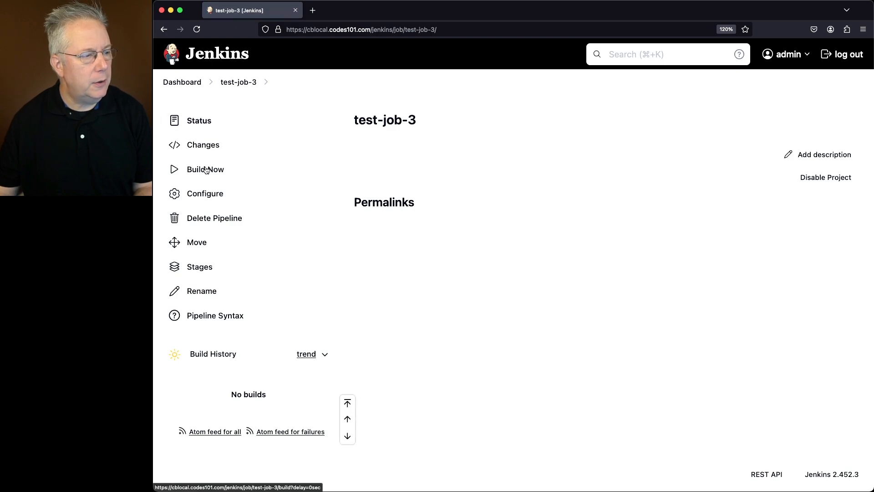
{"action": "left_click", "coordinate": [206, 169]}
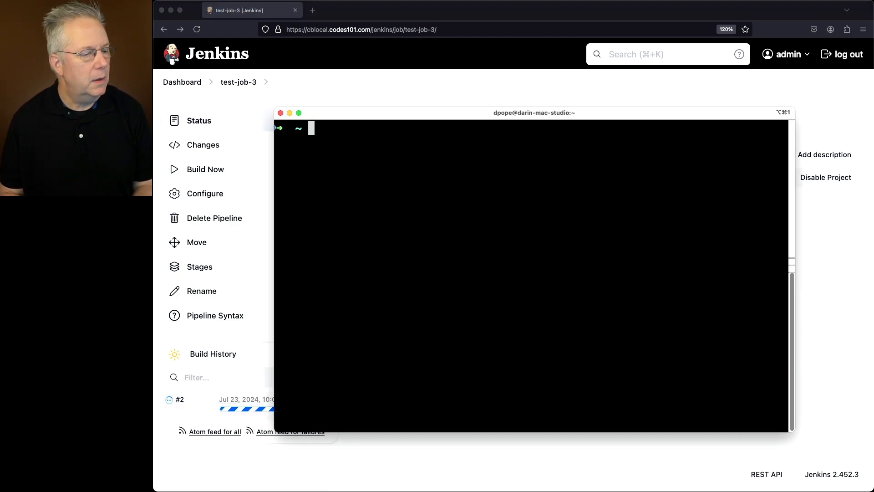
{"action": "type", "text": "java -jar jenkins-cli.jar console test-job-3 1 -f"}
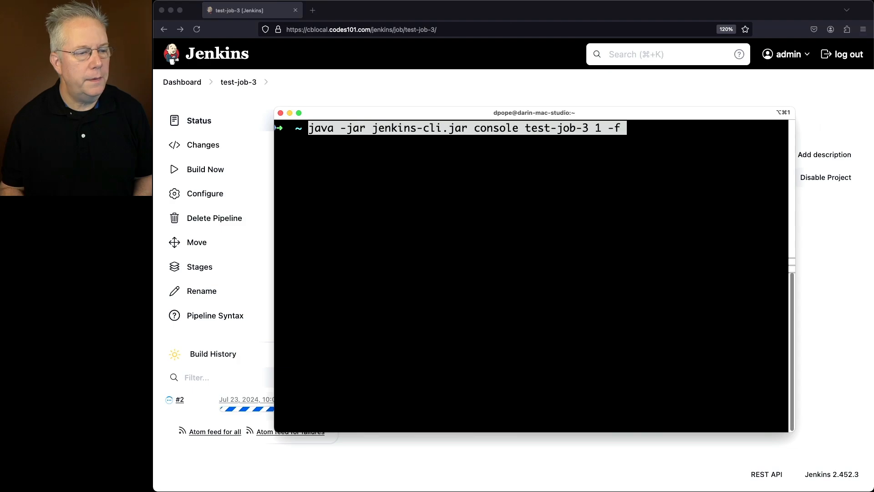